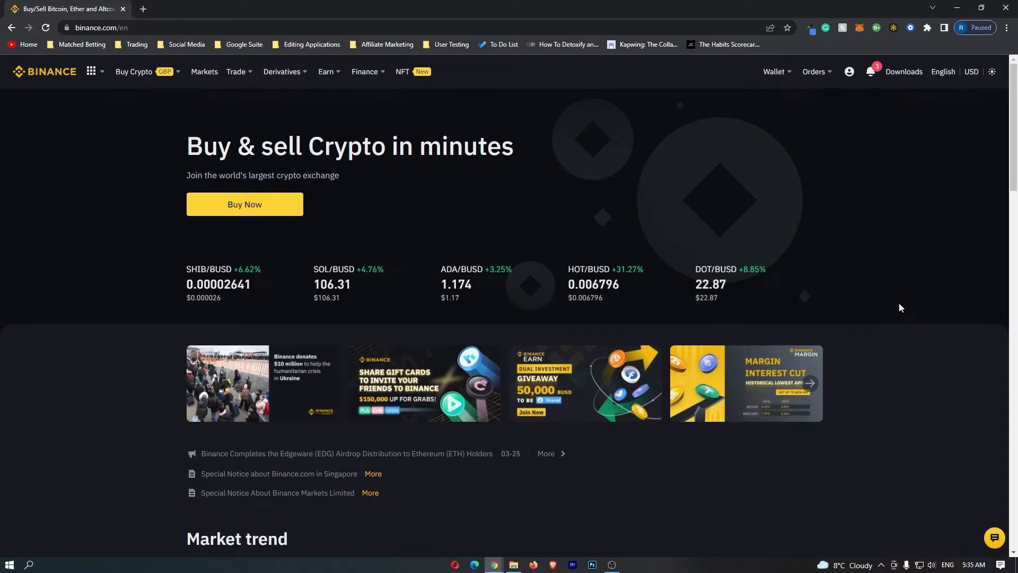
- Navigate from the Trade menu to the Convert & OTC Portal
click(236, 71)
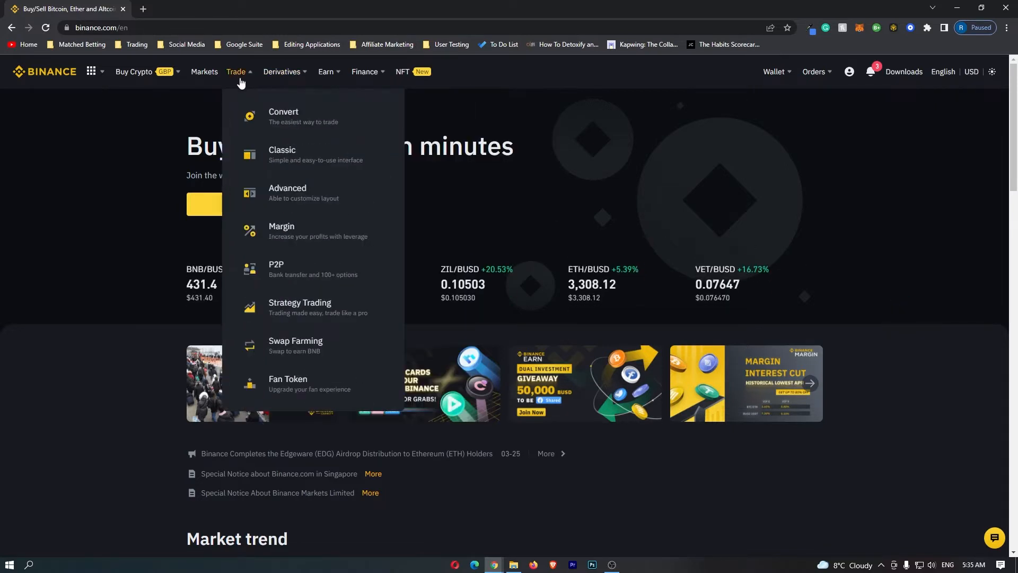
mouse_move(302, 101)
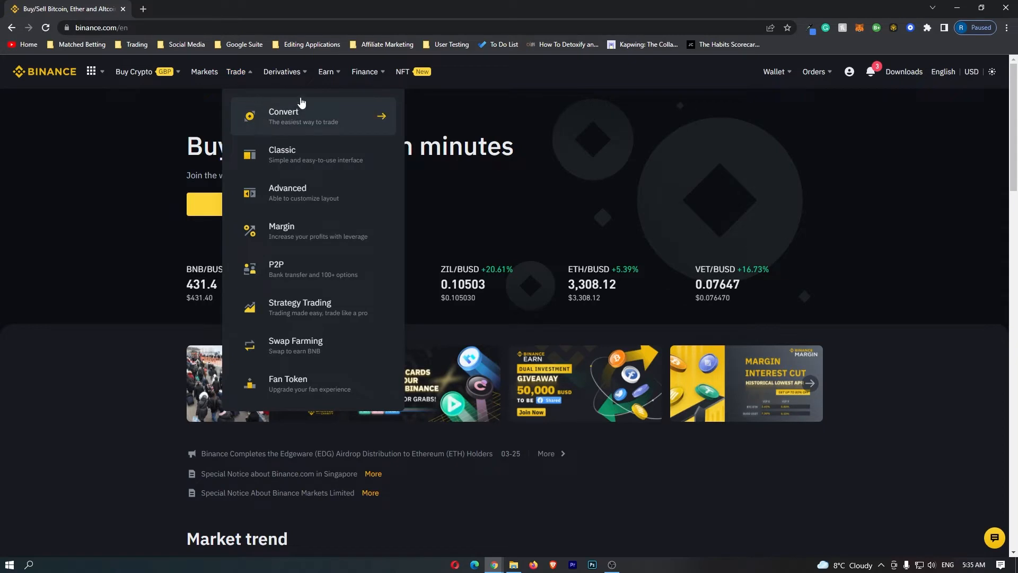
click(283, 116)
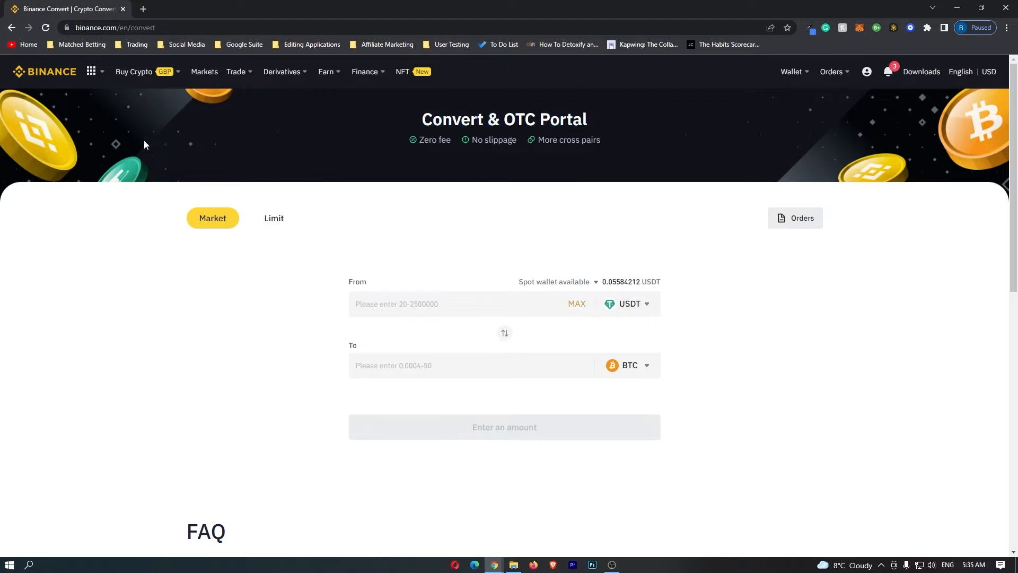
mouse_move(523, 165)
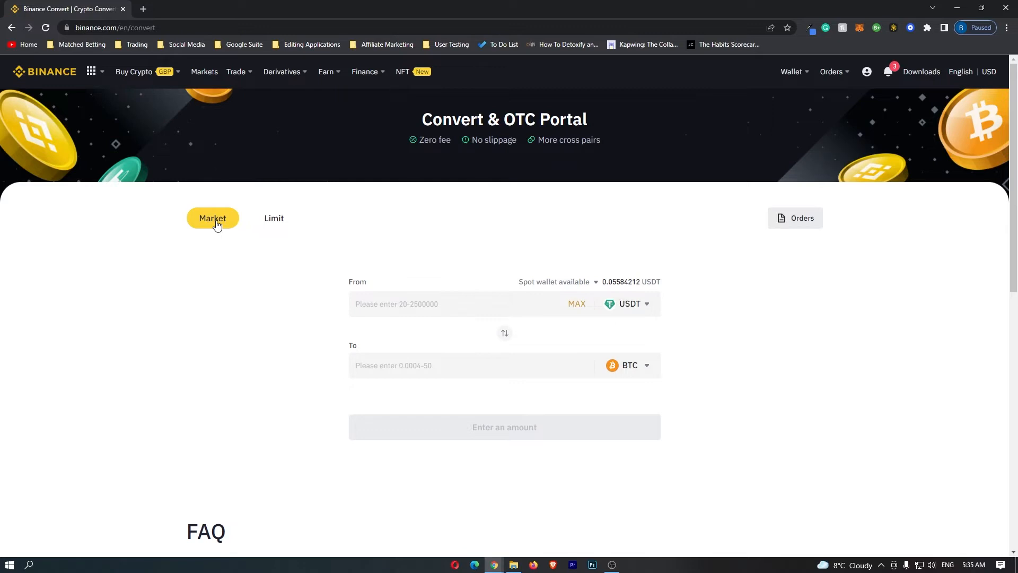
mouse_move(215, 371)
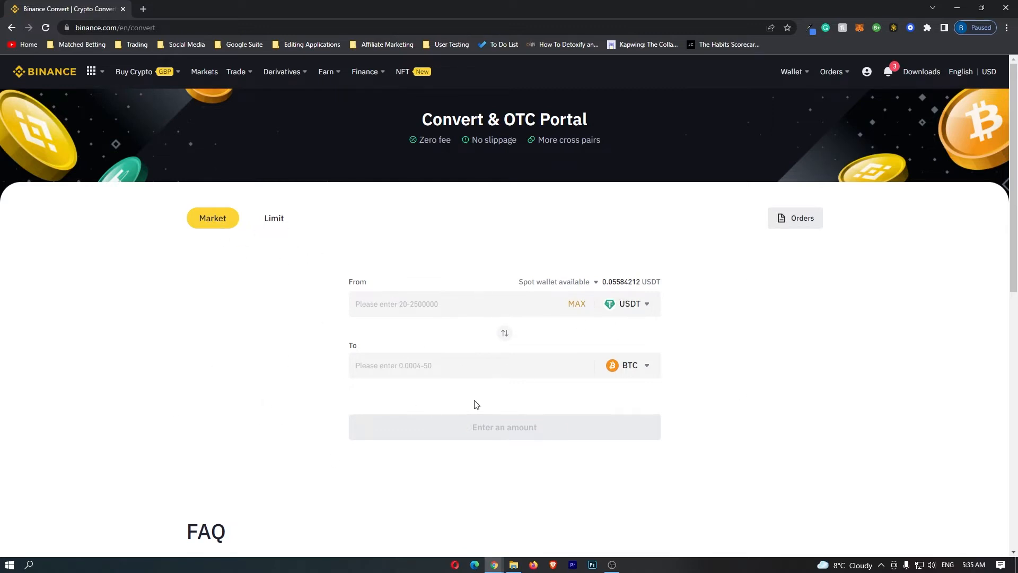
mouse_move(601, 416)
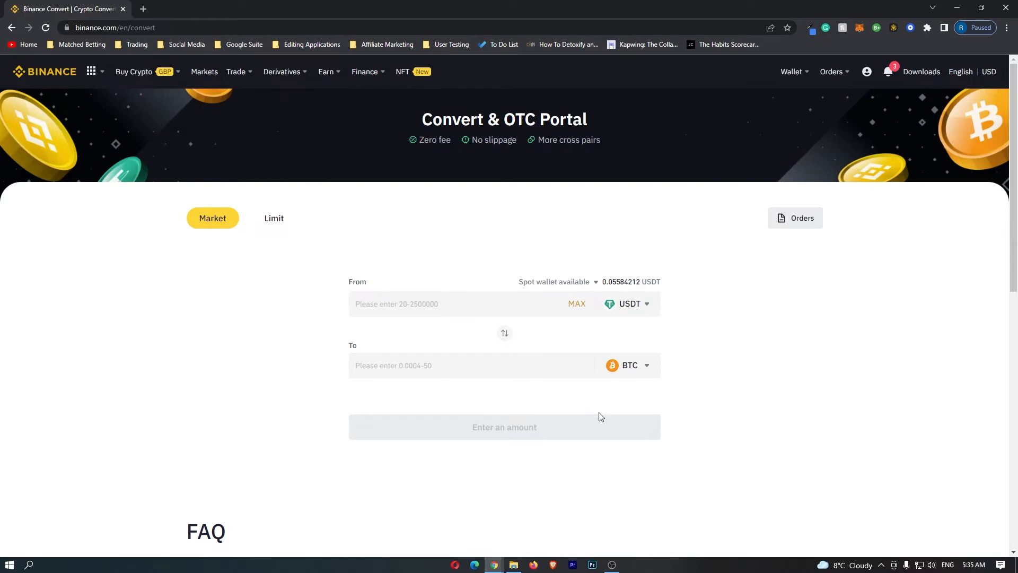
mouse_move(648, 310)
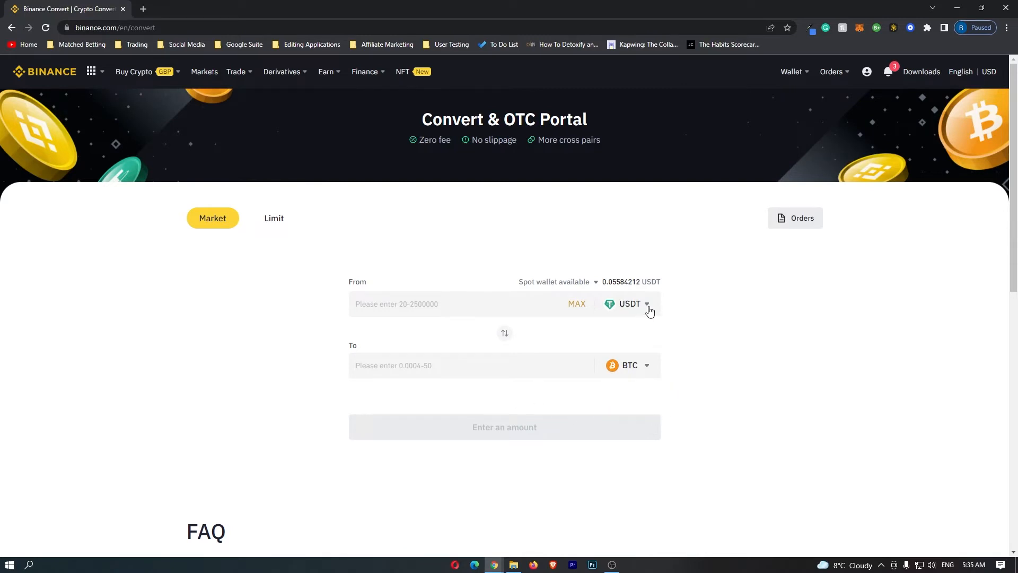
- Change the From currency from USDT to ETH via the currency search
click(647, 304)
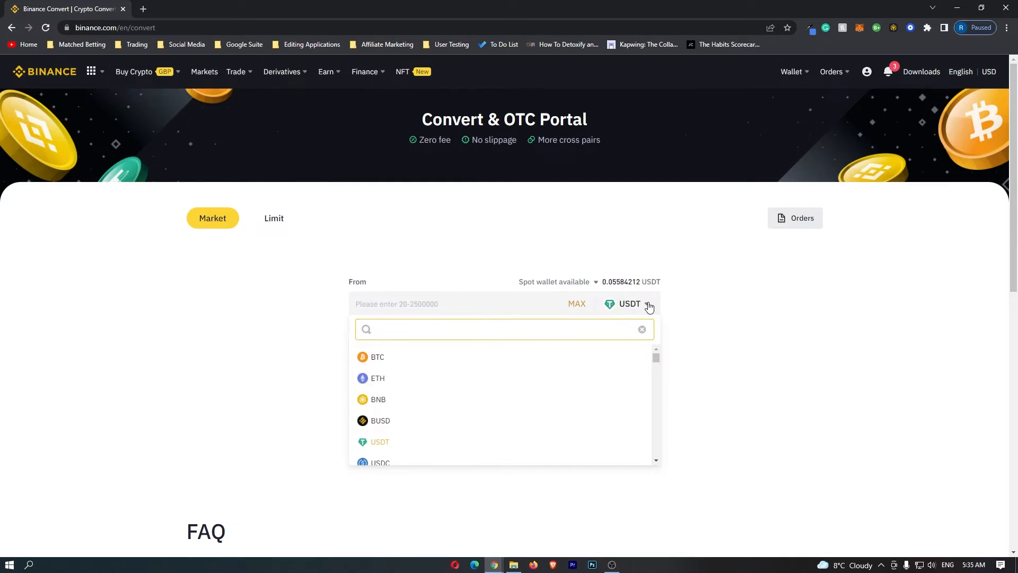
text(eth)
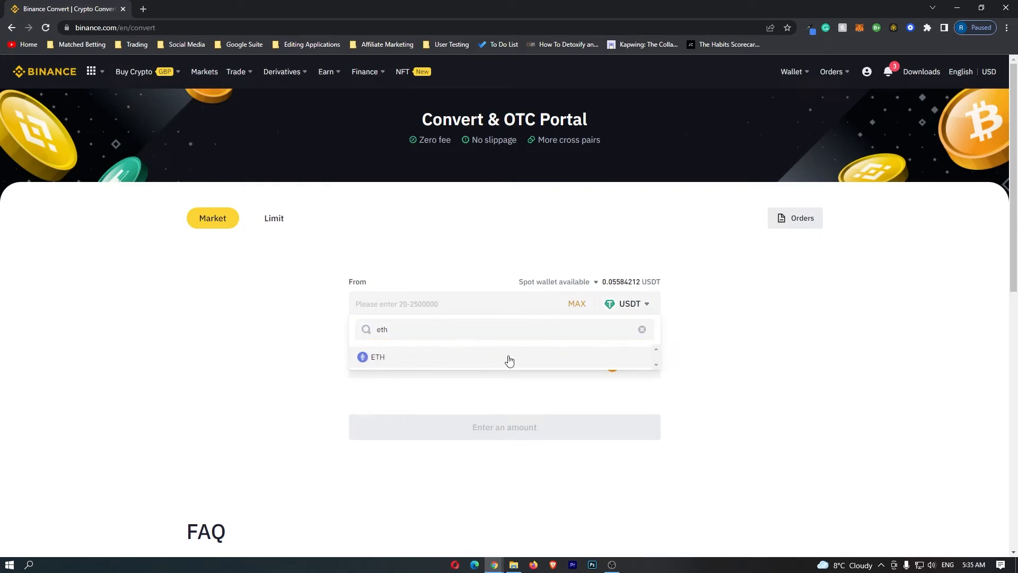
click(378, 357)
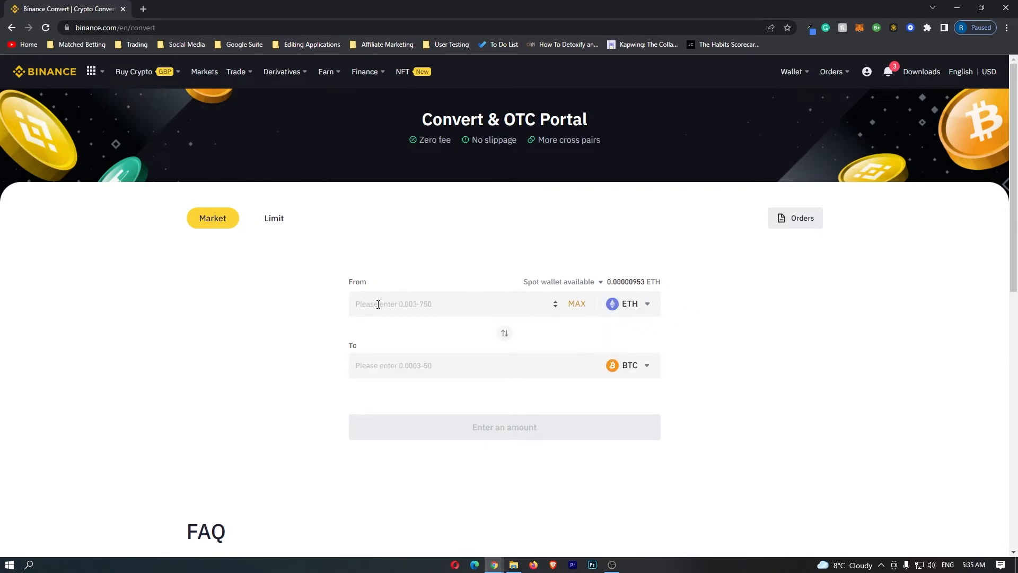
mouse_move(665, 337)
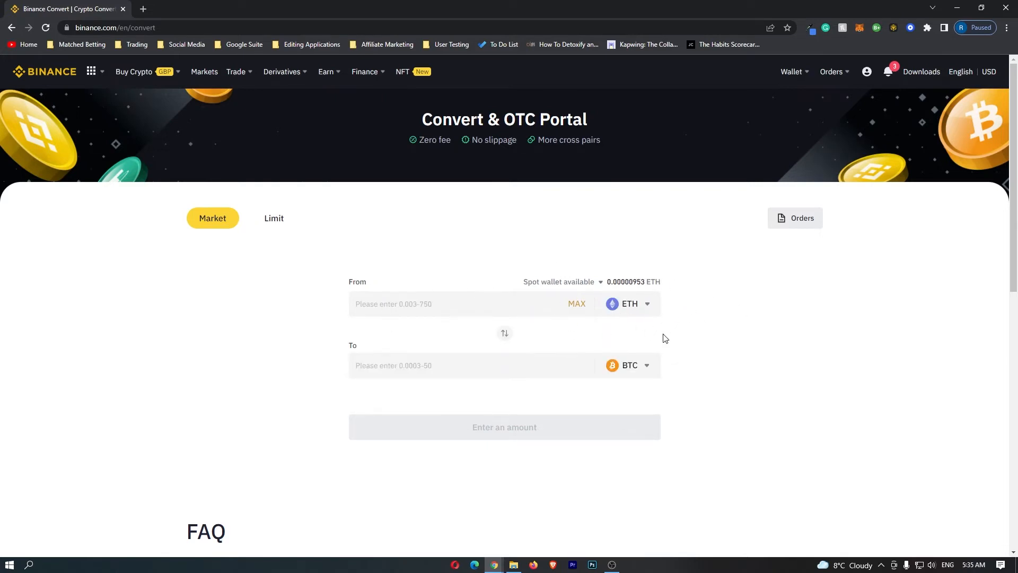
mouse_move(648, 367)
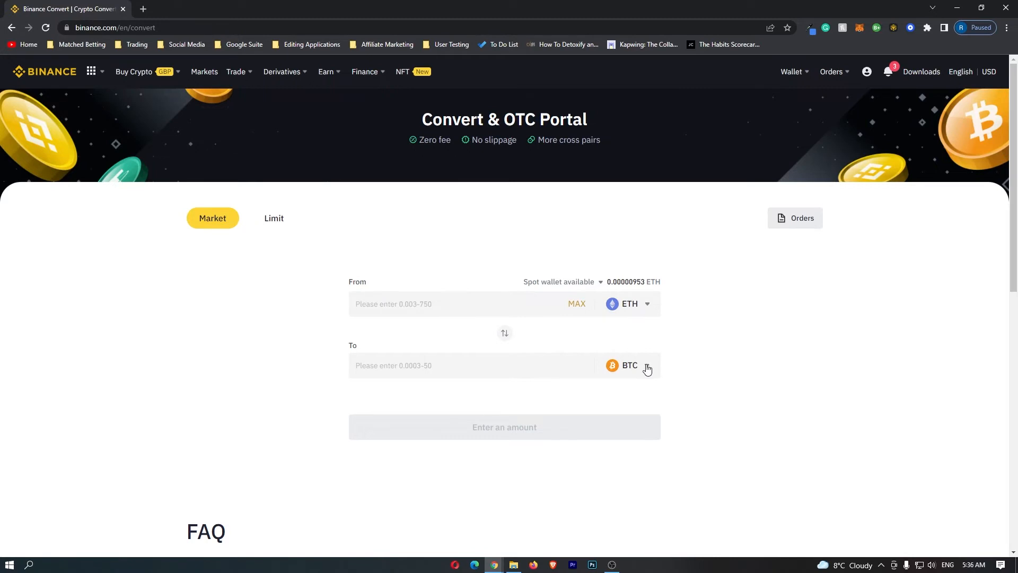
- Select EUR as the currency to convert into
click(648, 365)
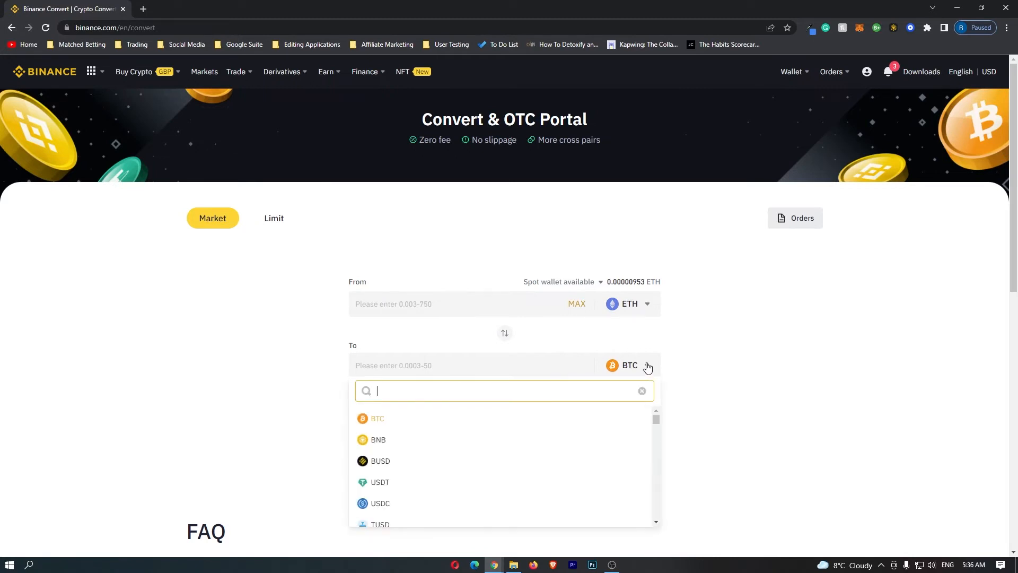
text(eur)
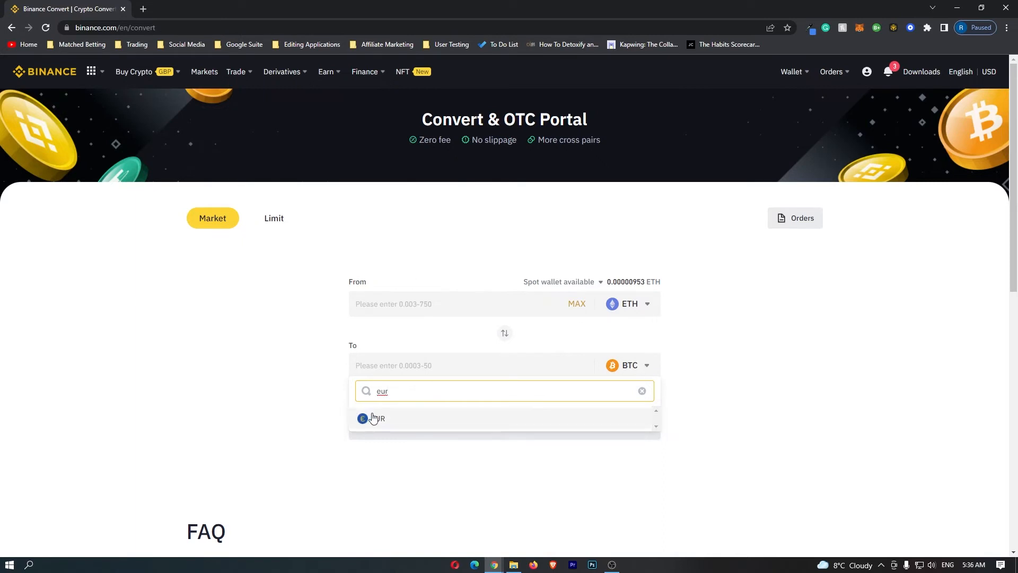
click(376, 418)
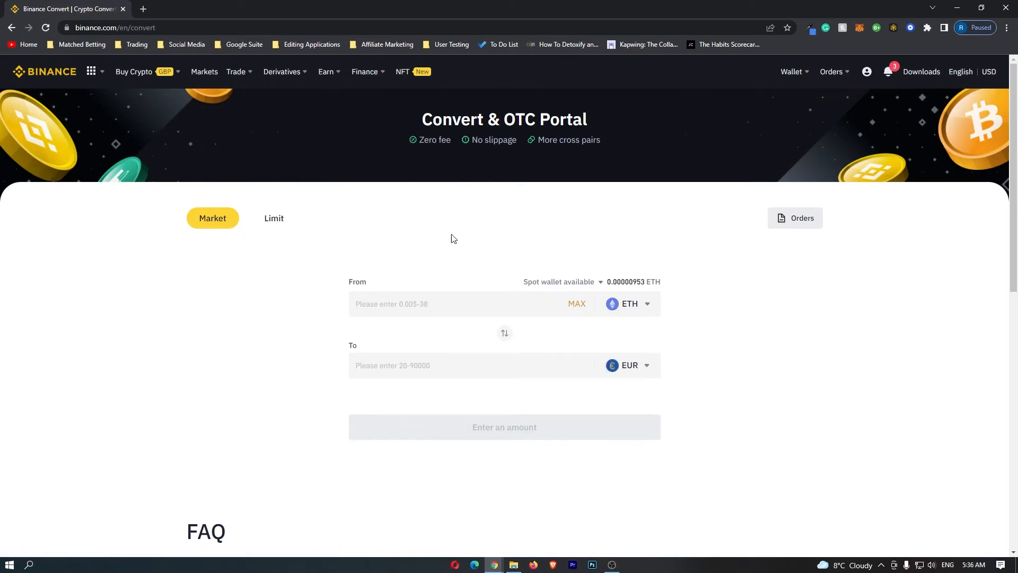
mouse_move(610, 346)
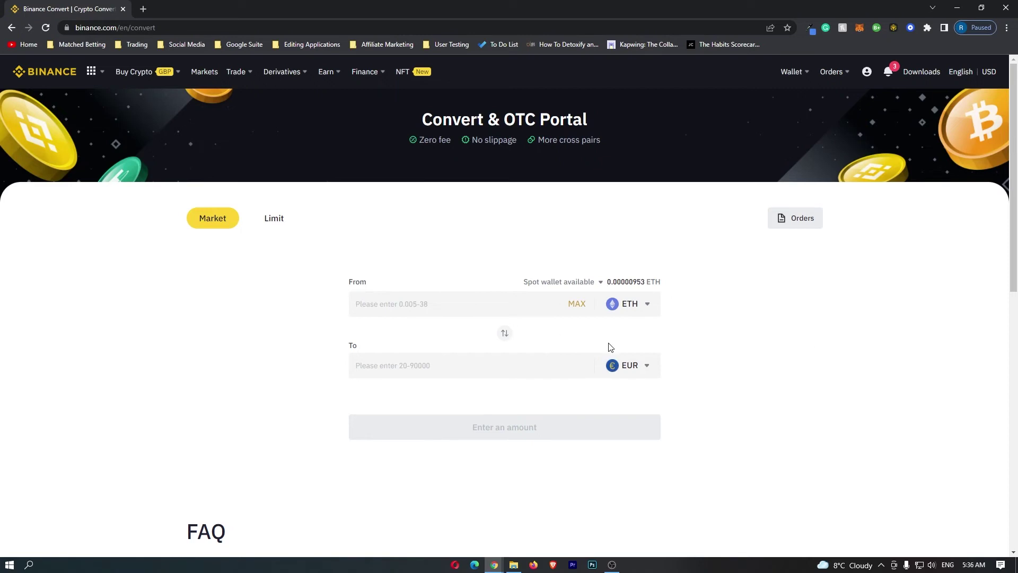
mouse_move(673, 334)
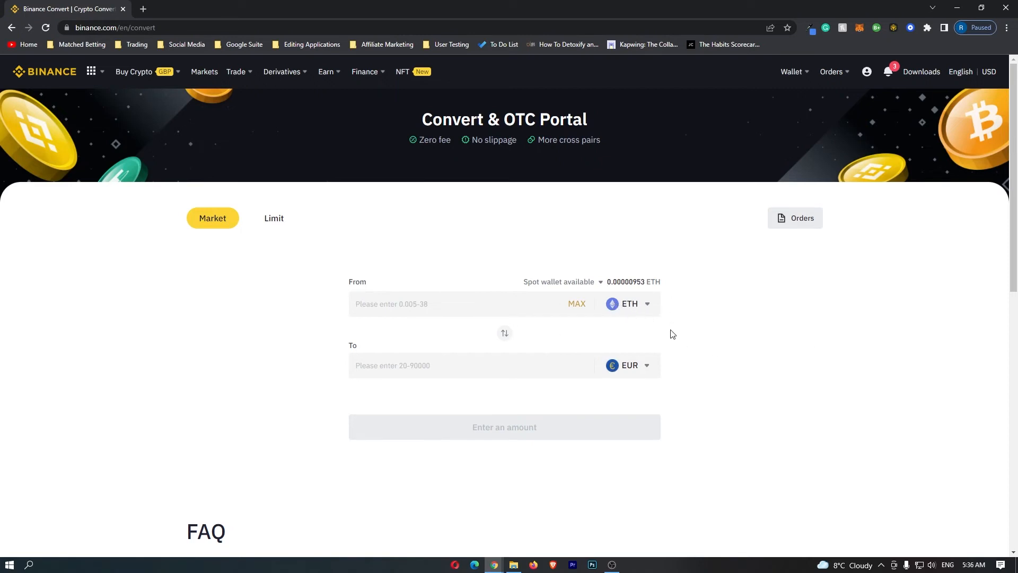
mouse_move(632, 375)
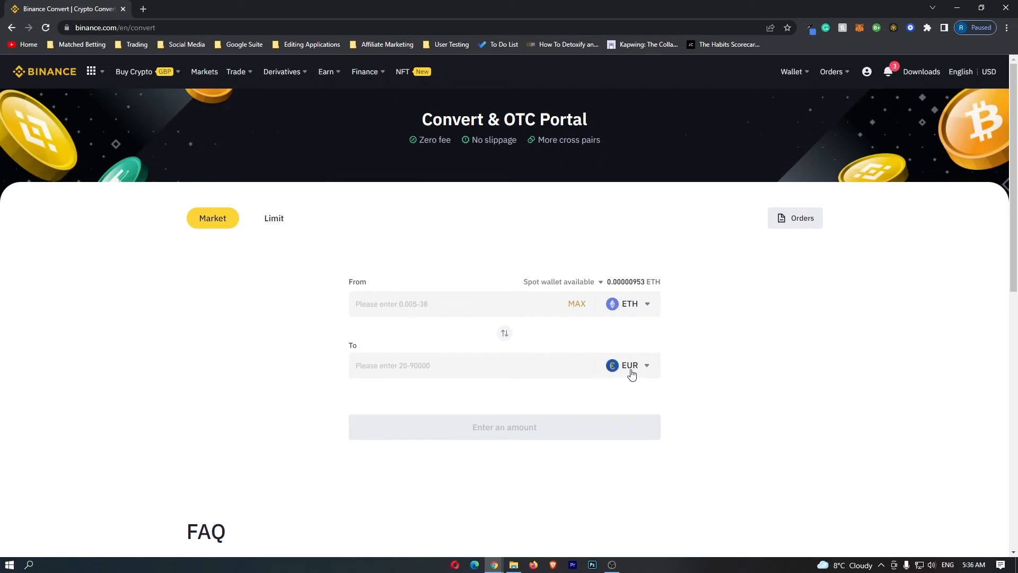
mouse_move(628, 306)
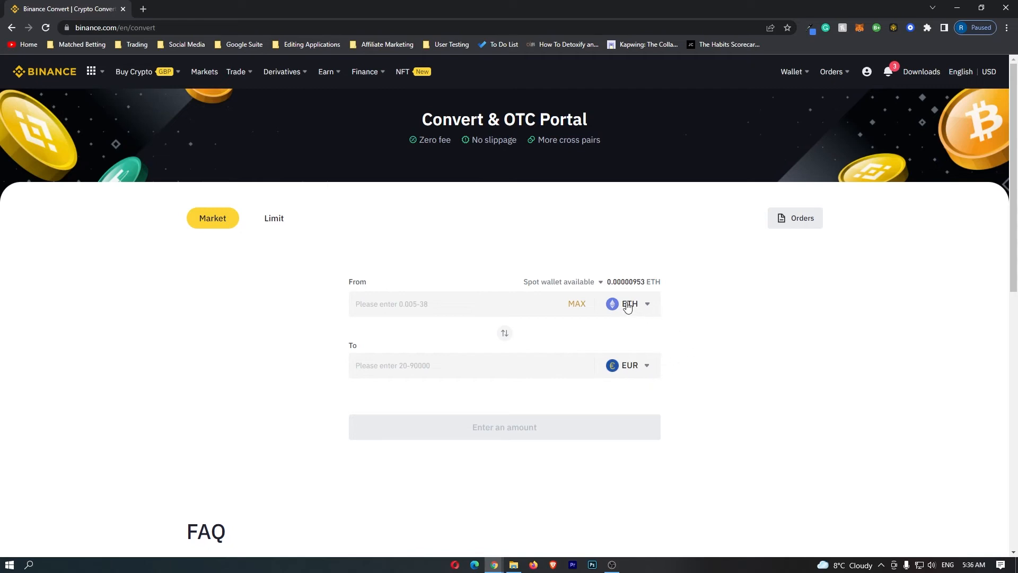
mouse_move(633, 368)
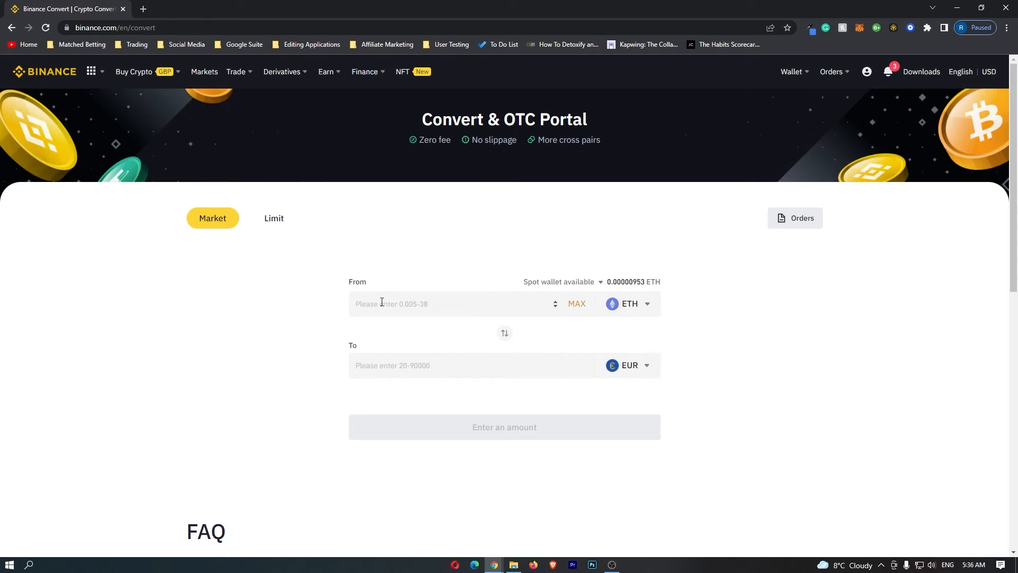
- Enter 0.1 ETH as the amount and request the conversion preview
text(0)
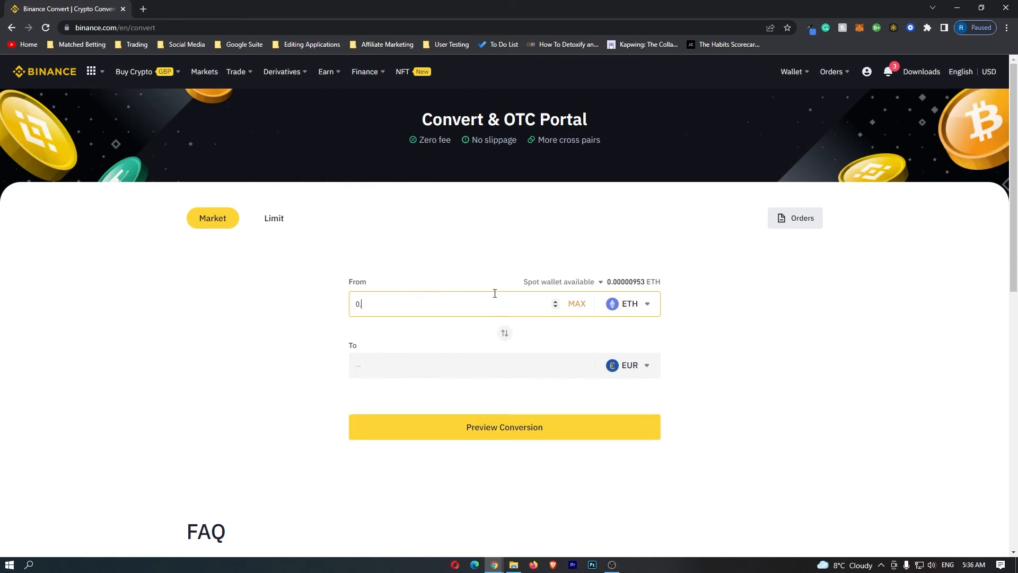
text(.1)
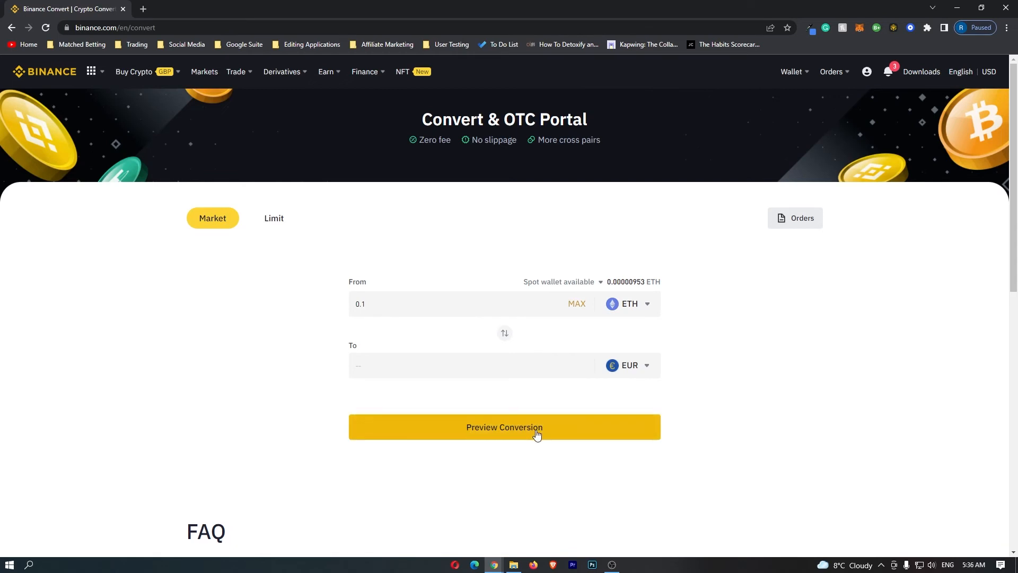
click(504, 427)
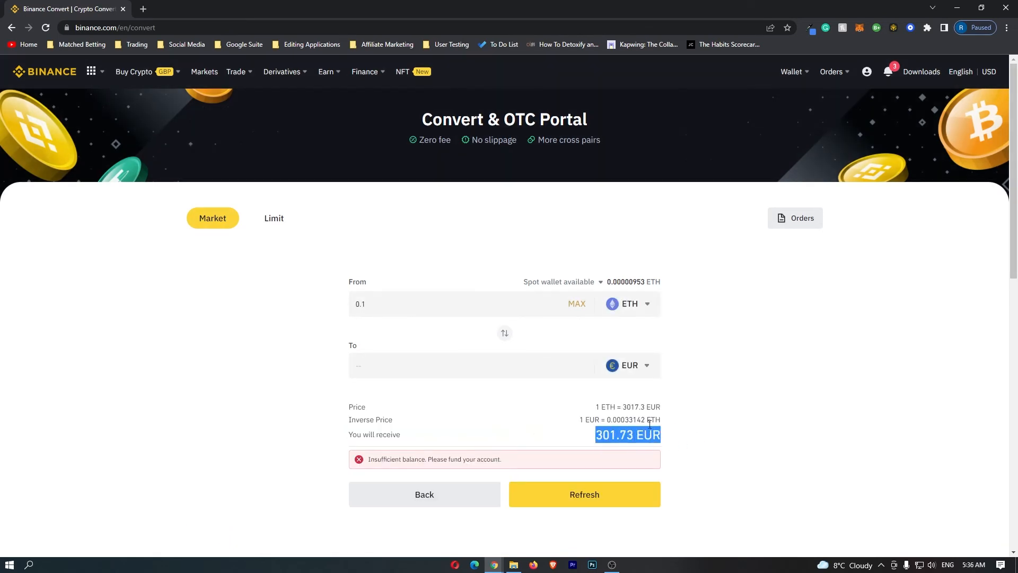
mouse_move(329, 294)
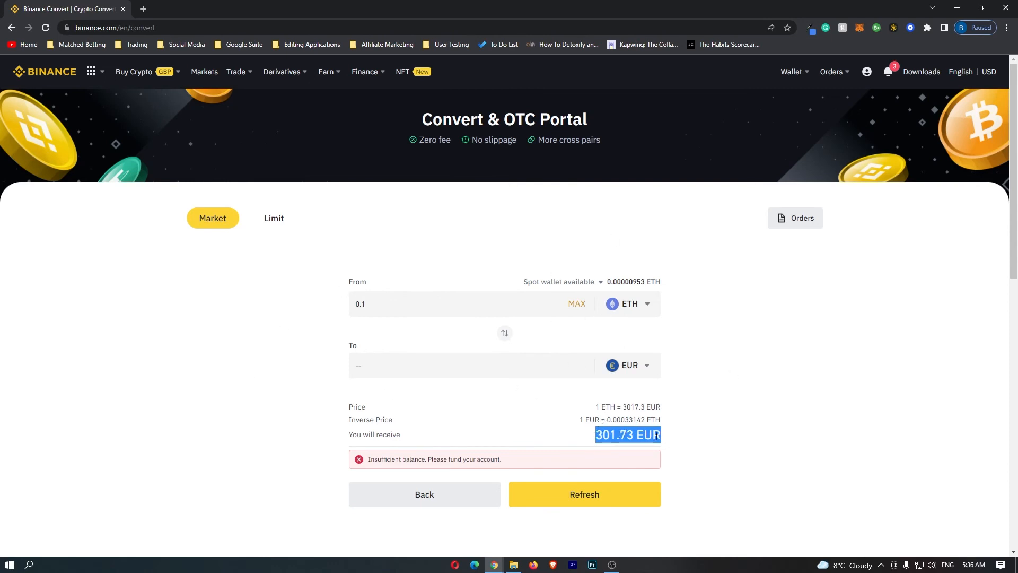
mouse_move(689, 427)
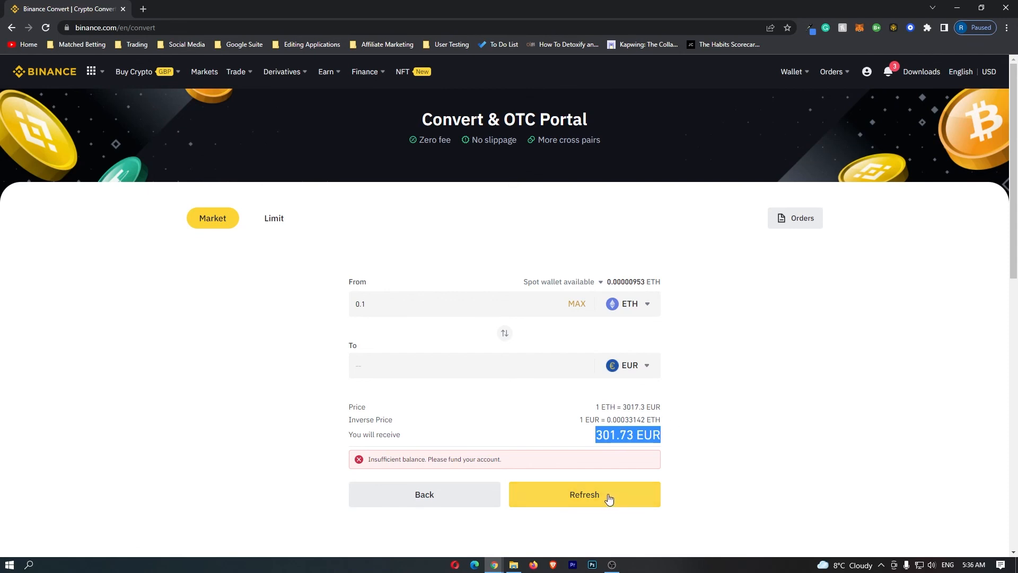
mouse_move(611, 504)
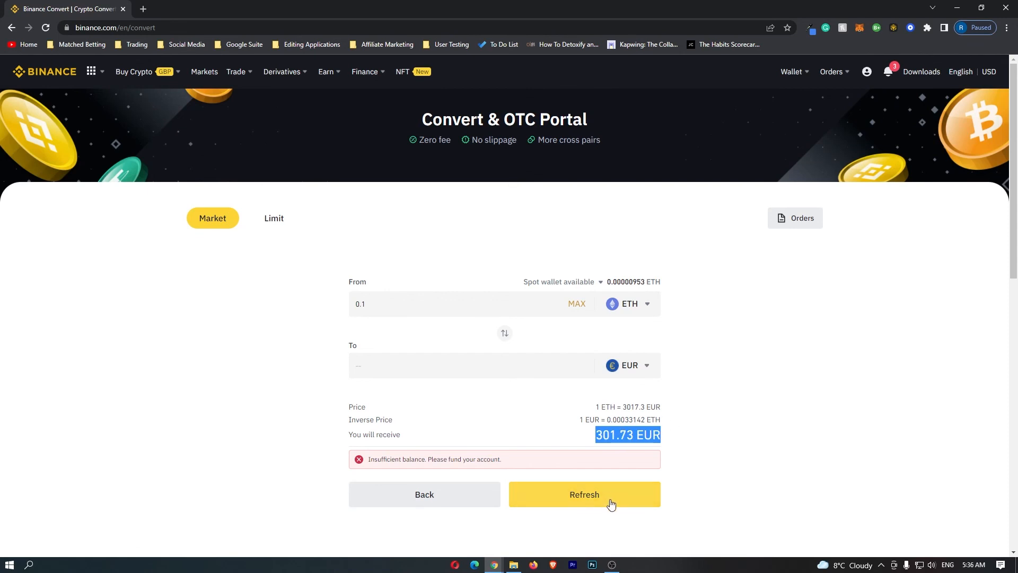